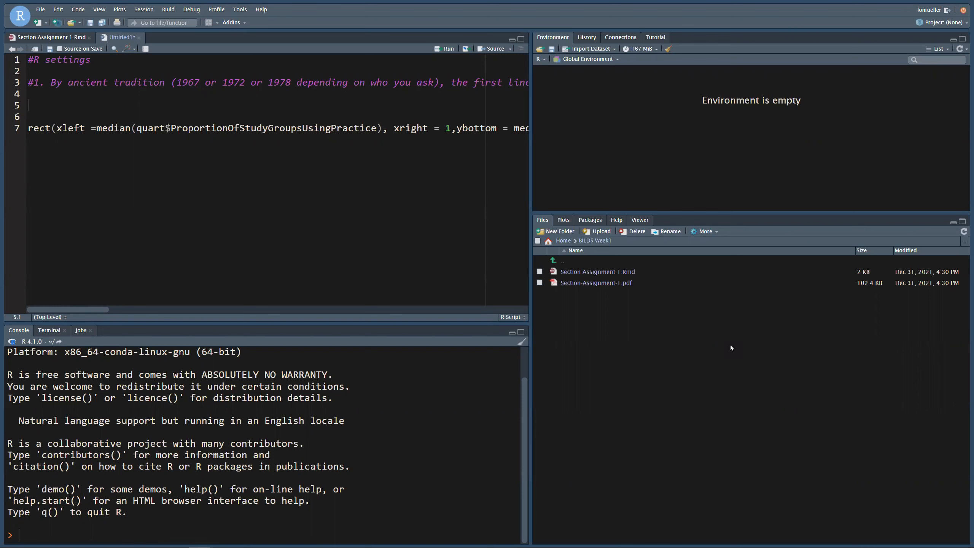
pyautogui.moveTo(650, 294)
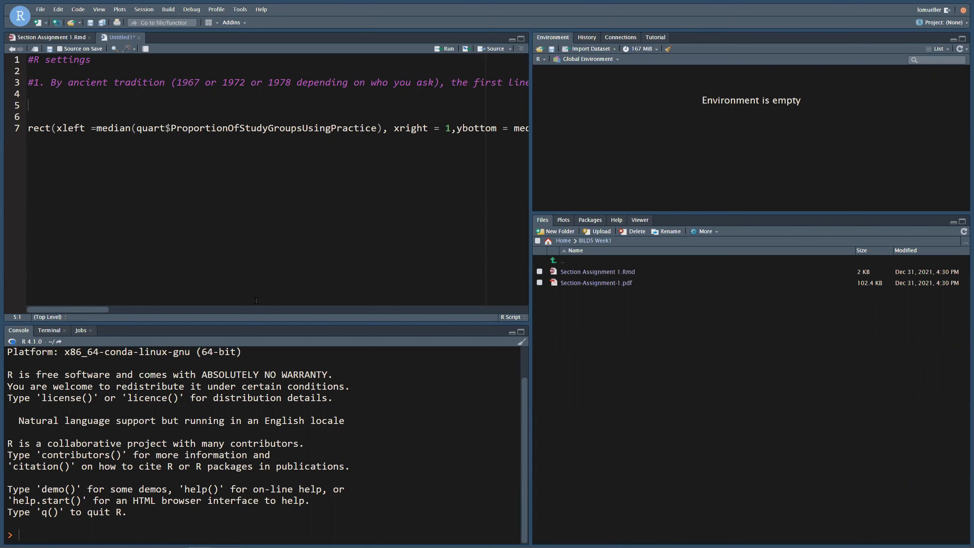
pyautogui.moveTo(82, 313)
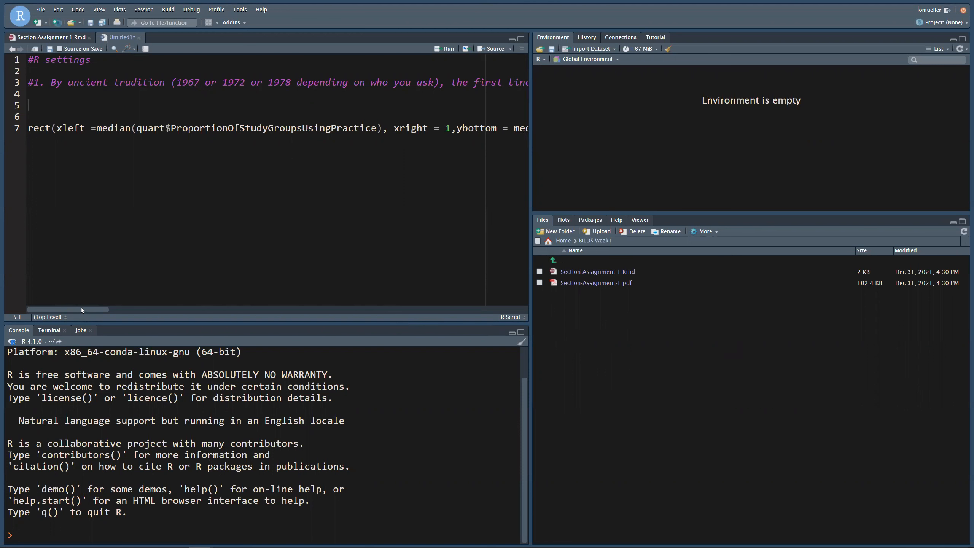
# Highlight the long comment on line 3 and restore it to one long line.
pyautogui.moveTo(81, 310); pyautogui.dragTo(154, 306)
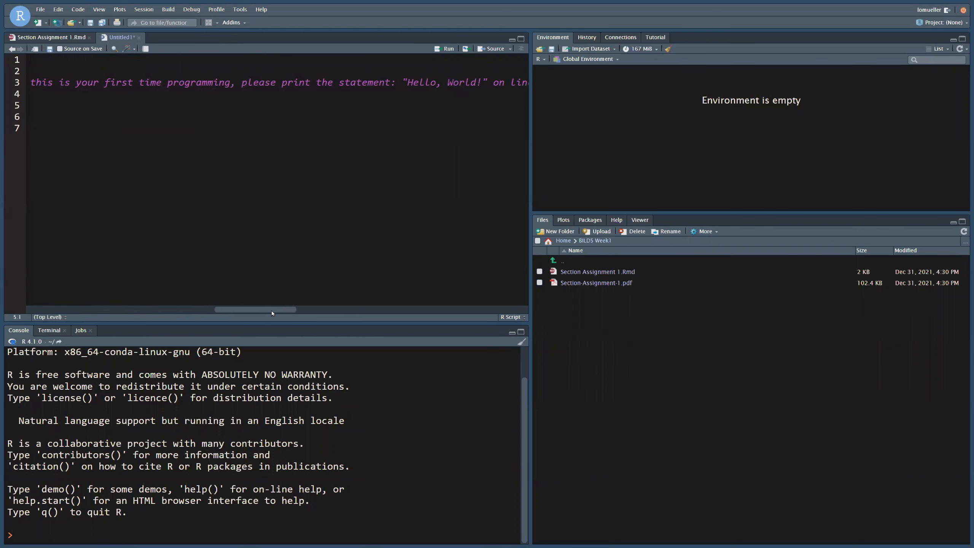
pyautogui.moveTo(255, 310); pyautogui.dragTo(416, 309)
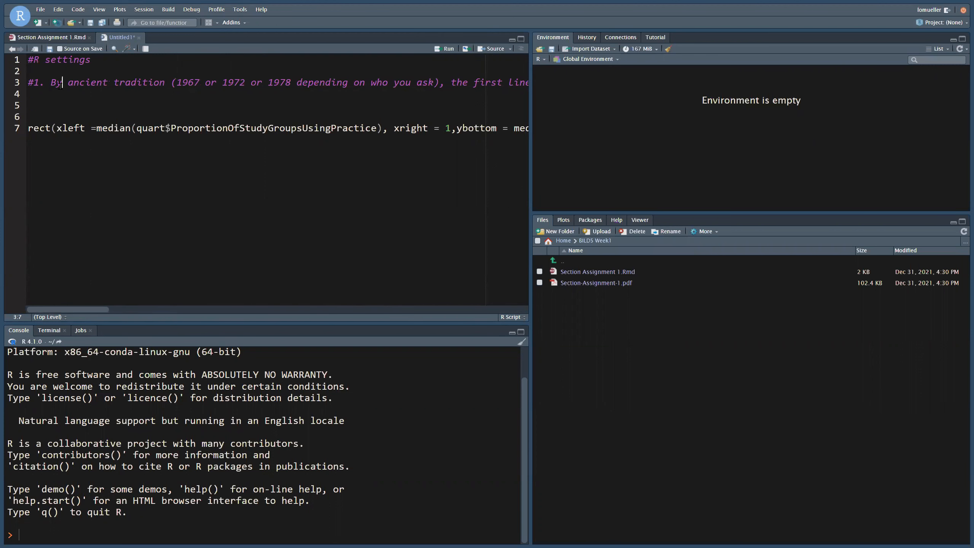
pyautogui.moveTo(63, 148)
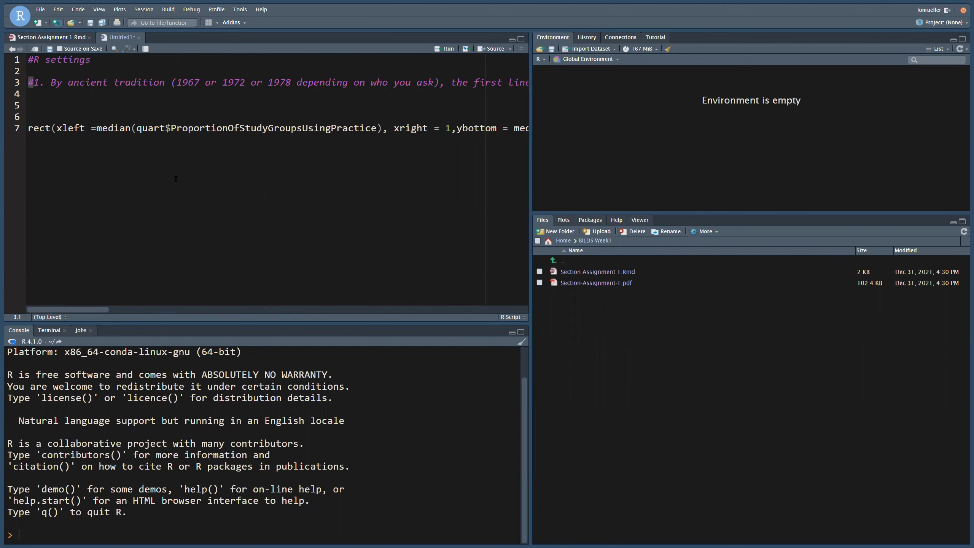
pyautogui.click(140, 82)
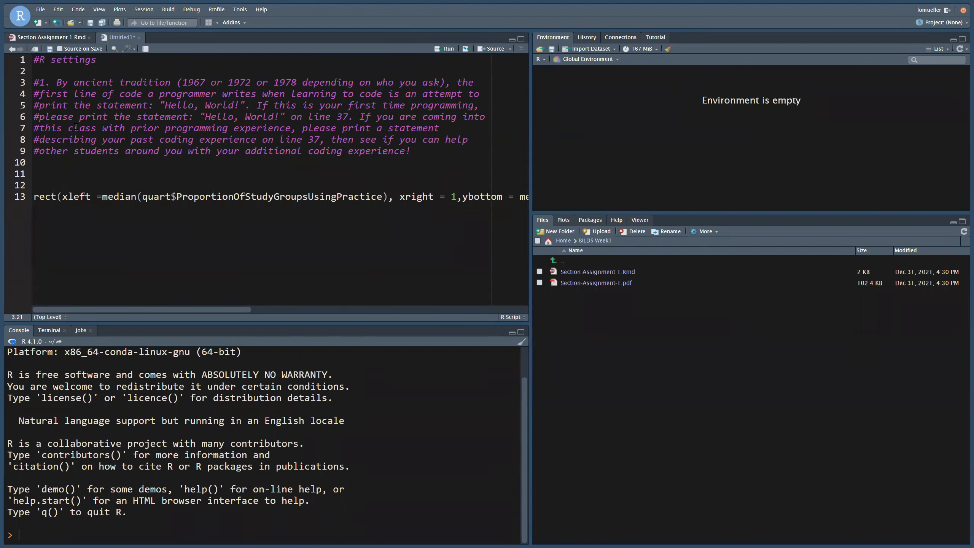
pyautogui.click(34, 185)
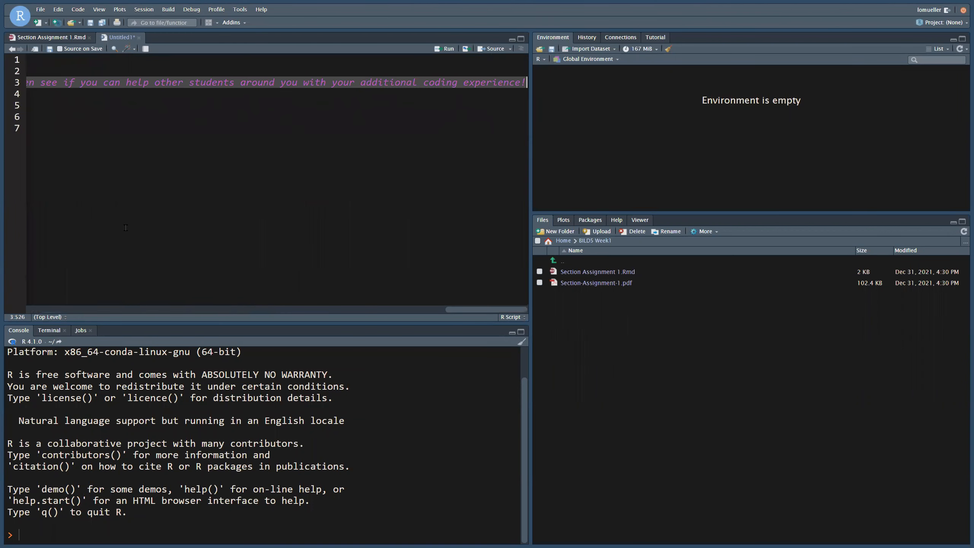
pyautogui.hscroll(-3)
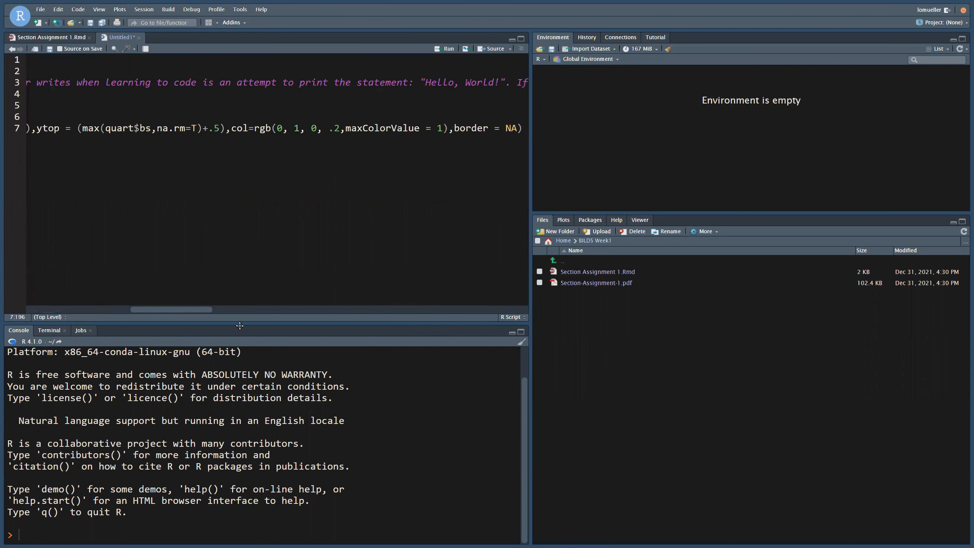
pyautogui.hscroll(-3)
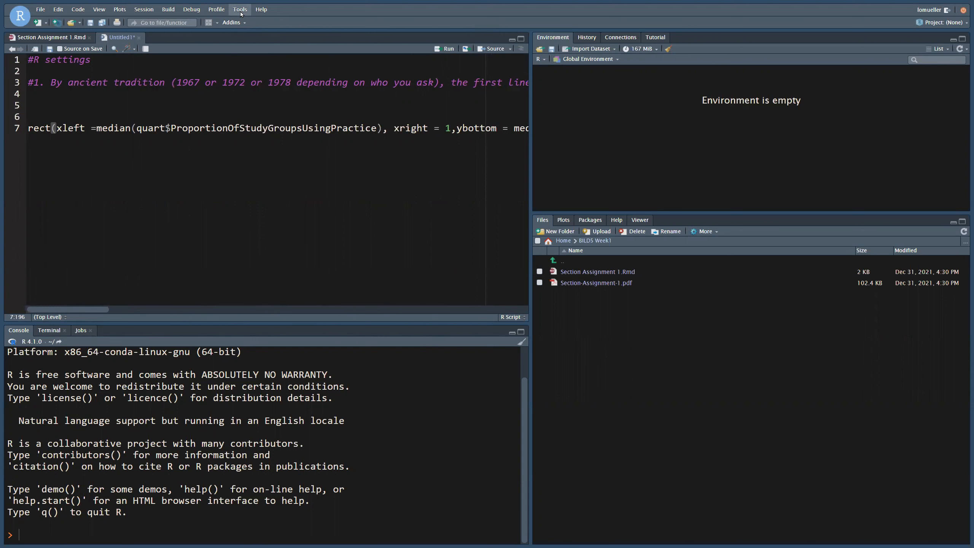
# Enable 'Soft-wrap R source files' in Global Options > Code > Editing.
pyautogui.click(241, 9)
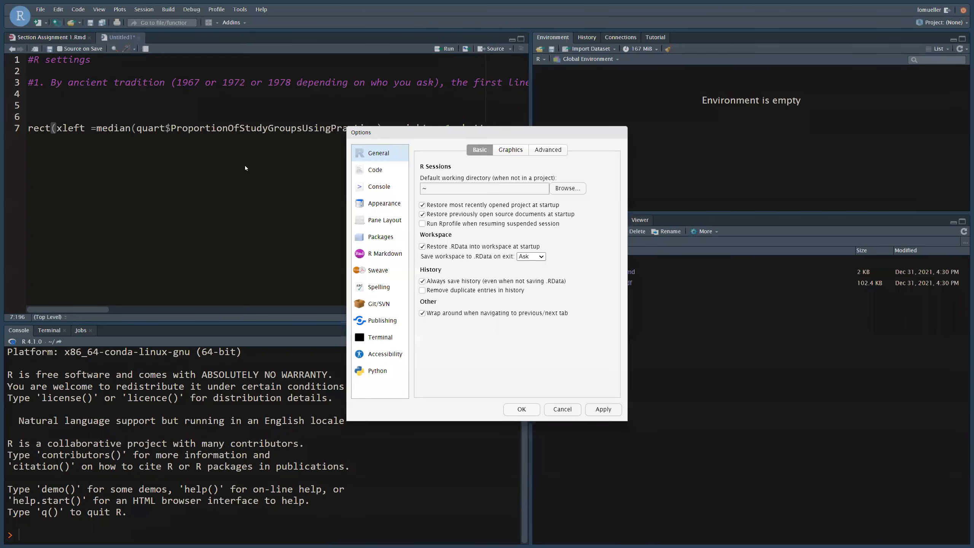
pyautogui.click(375, 170)
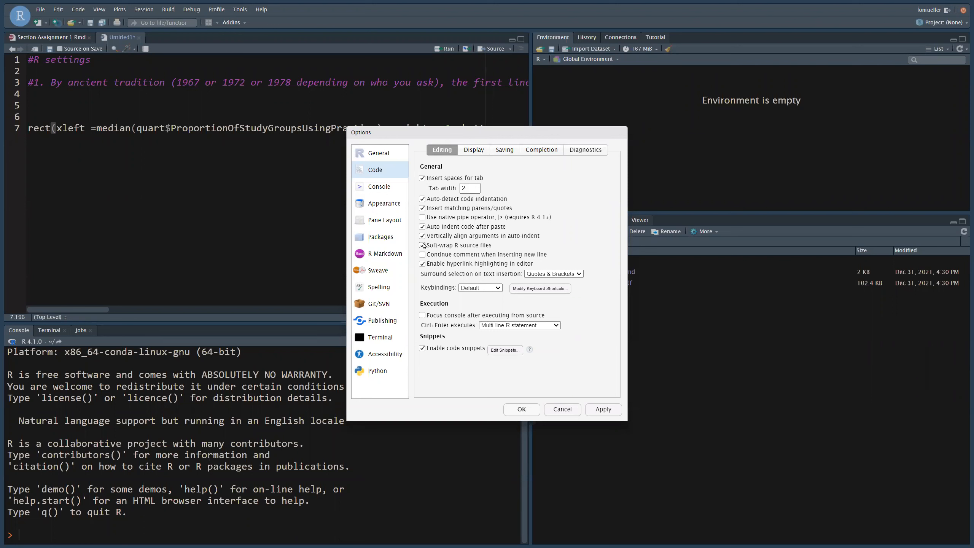
pyautogui.click(422, 245)
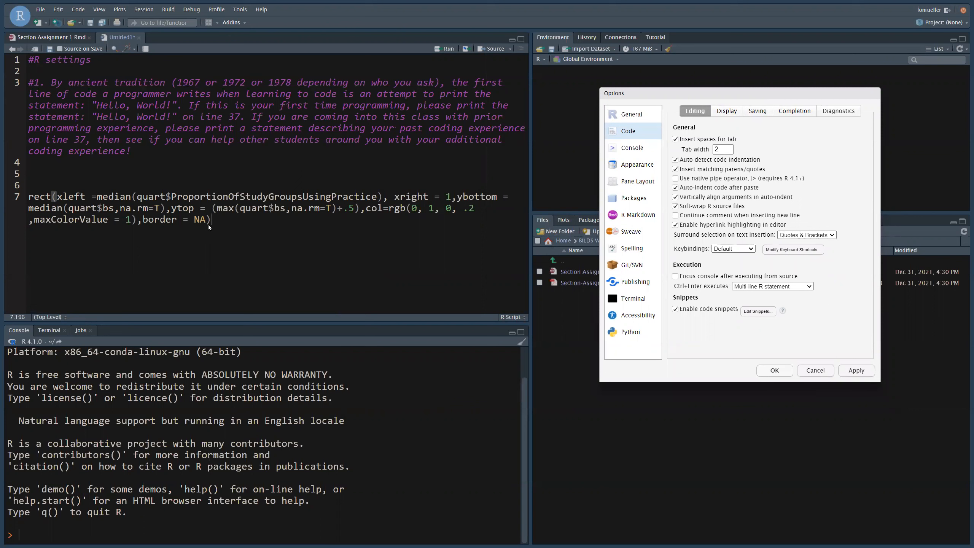
pyautogui.moveTo(110, 281)
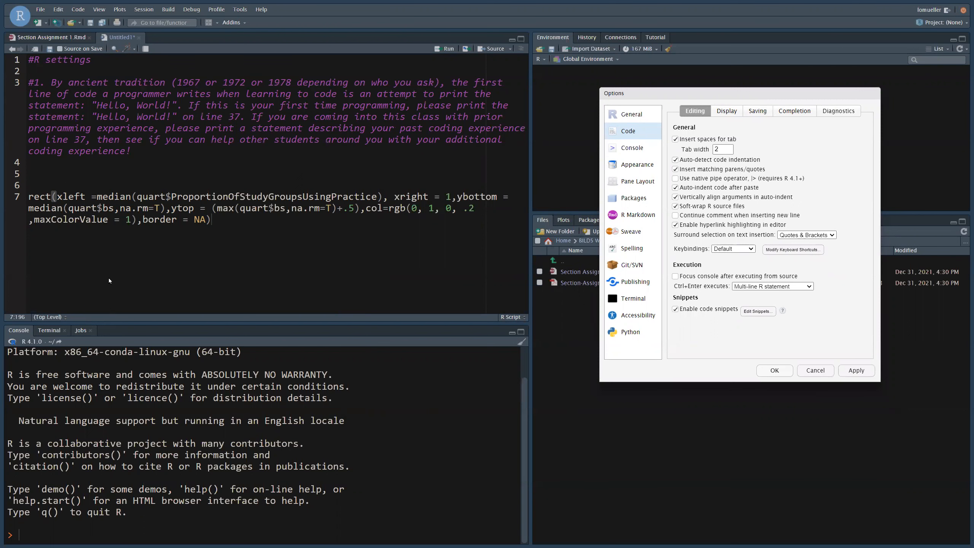
pyautogui.moveTo(673, 130)
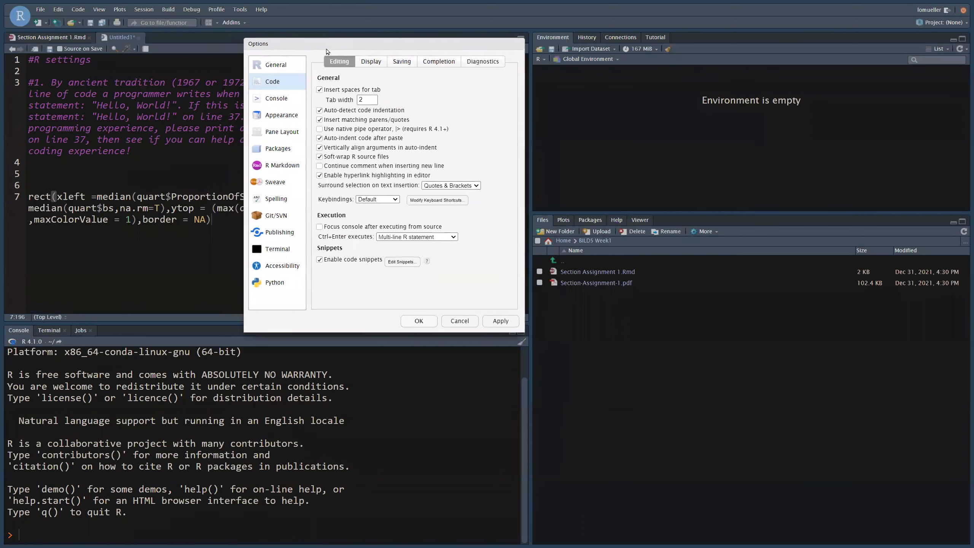
# Show the R Markdown settings with 'Soft-wrap R Markdown files' enabled.
pyautogui.click(282, 166)
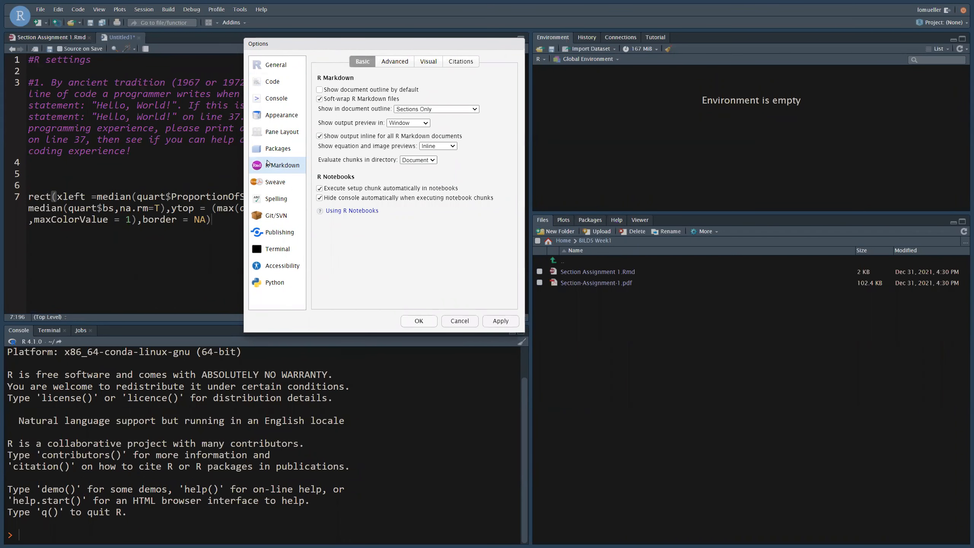
pyautogui.moveTo(327, 120)
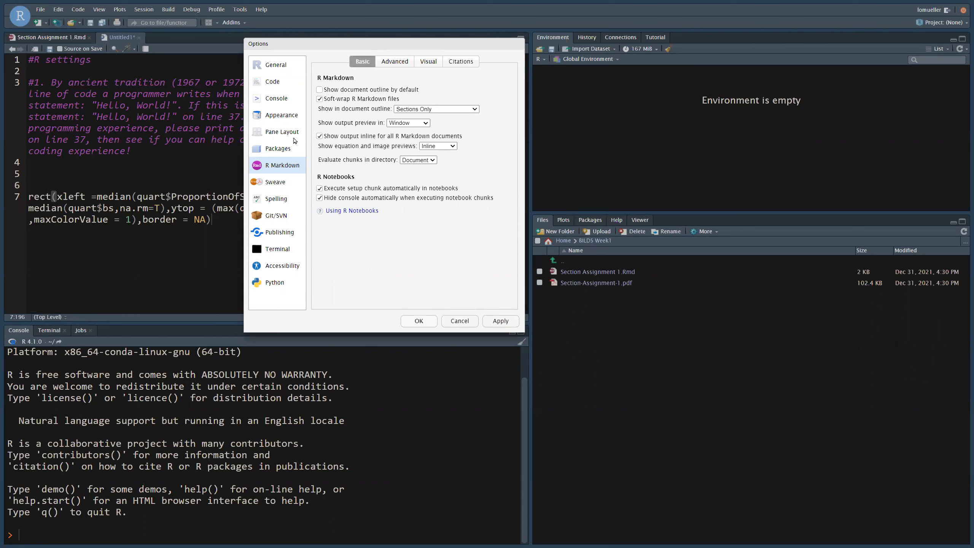
# In Pane Layout, swap the top-left pane to Console, then back to Source.
pyautogui.click(280, 132)
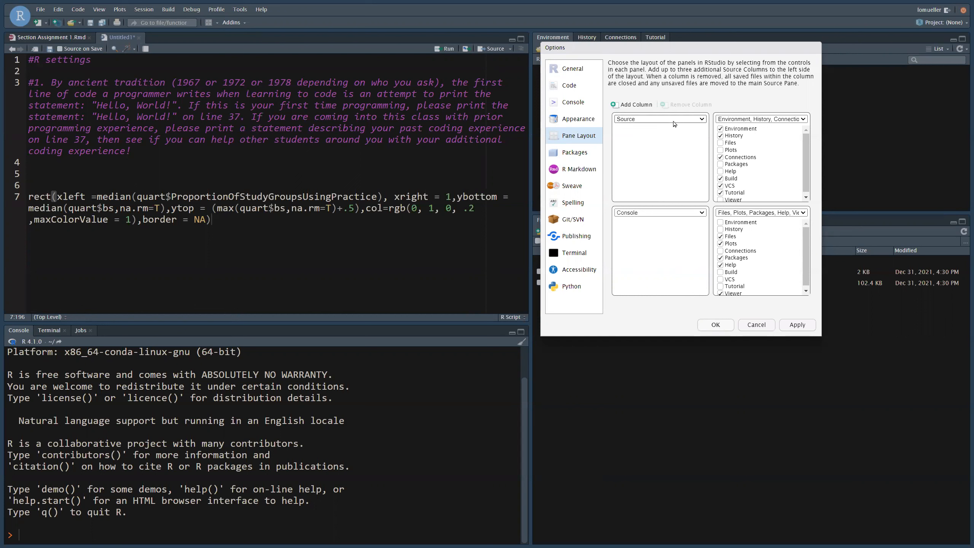
pyautogui.click(660, 119)
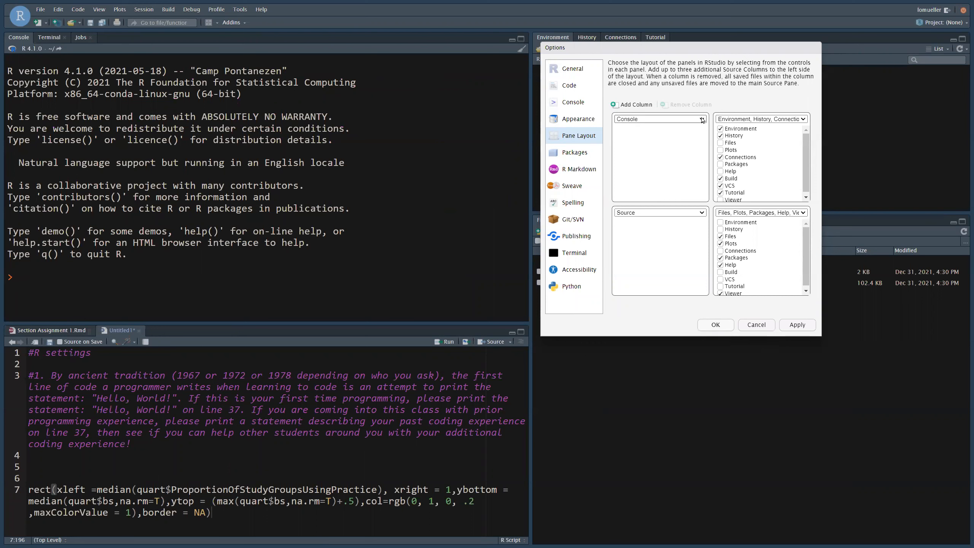
pyautogui.click(701, 119)
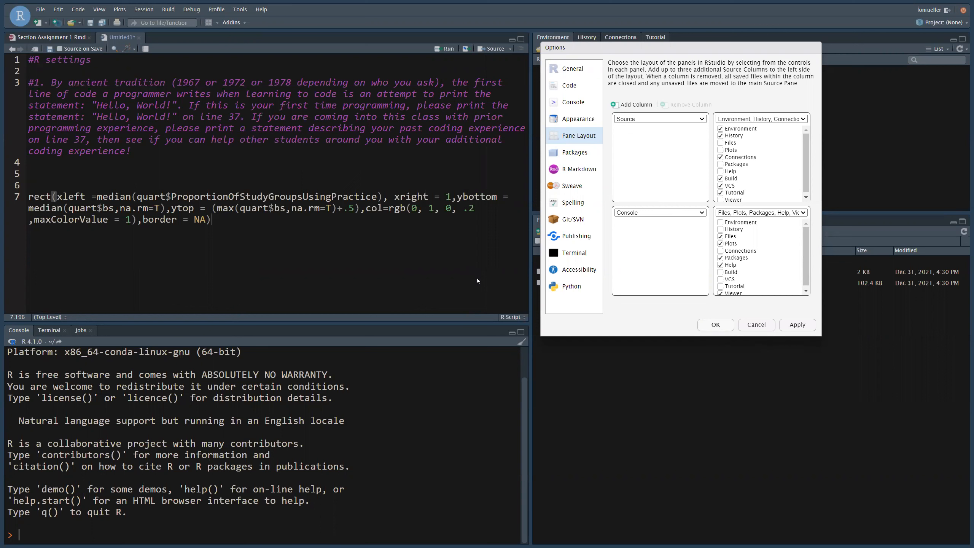
pyautogui.moveTo(578, 122)
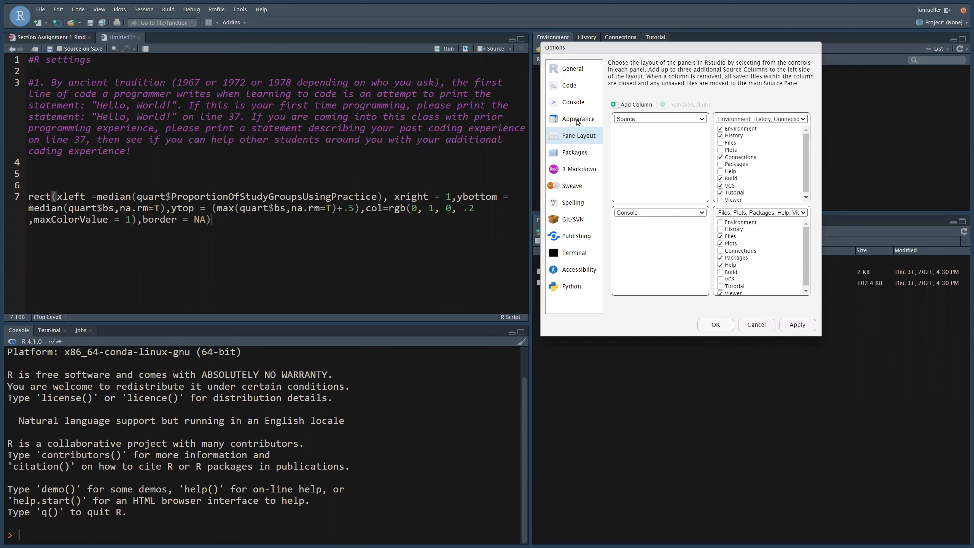
# In Appearance settings, choose the Twilight editor theme from the theme list.
pyautogui.click(578, 118)
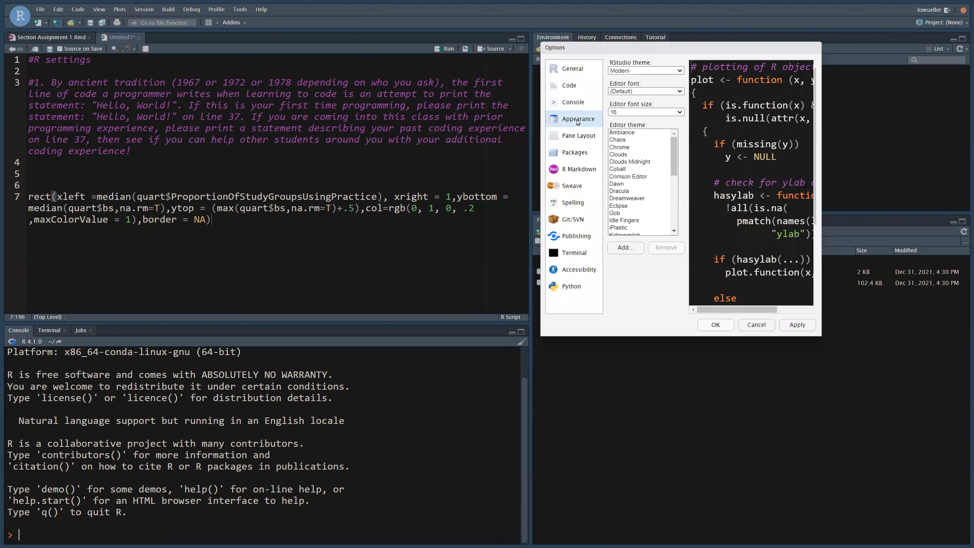
pyautogui.click(645, 70)
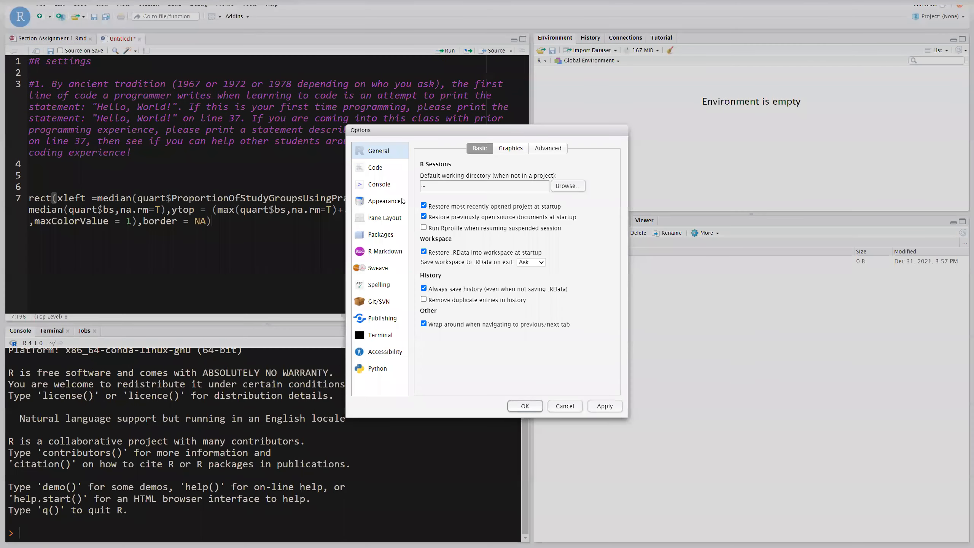
pyautogui.click(385, 201)
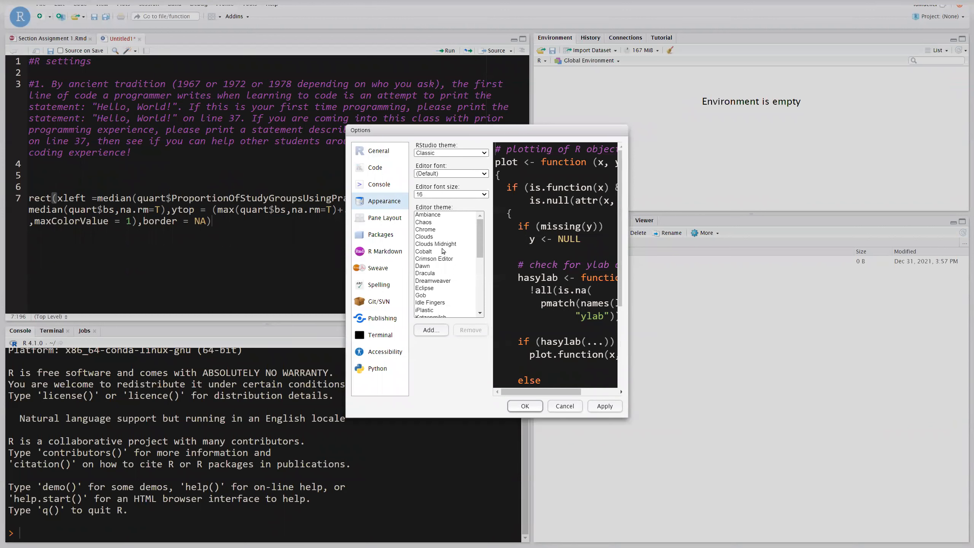
pyautogui.scroll(-3)
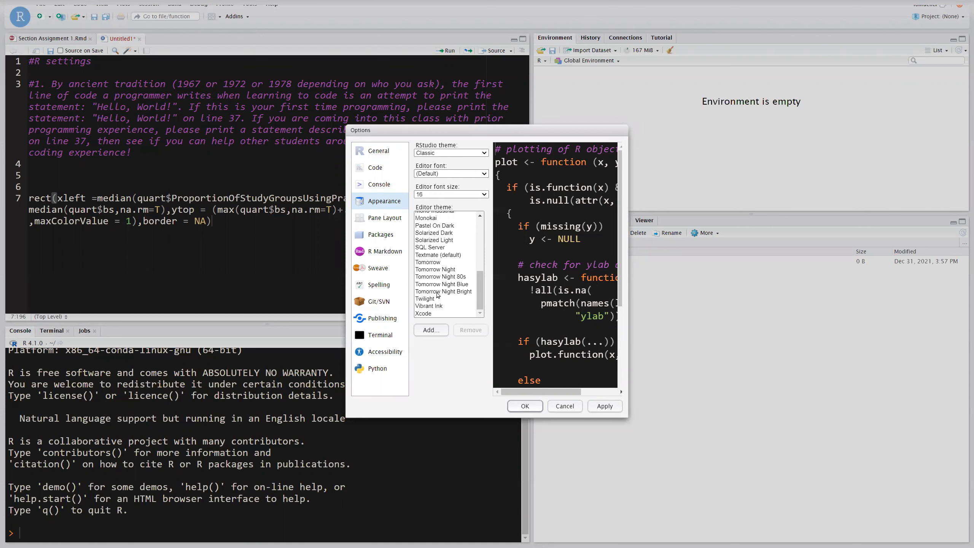
pyautogui.click(425, 298)
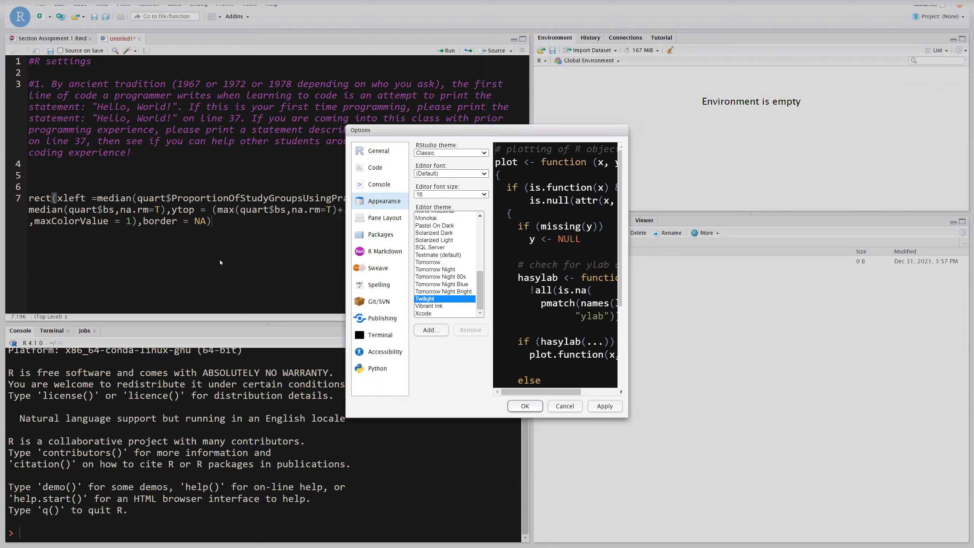
pyautogui.moveTo(432, 309)
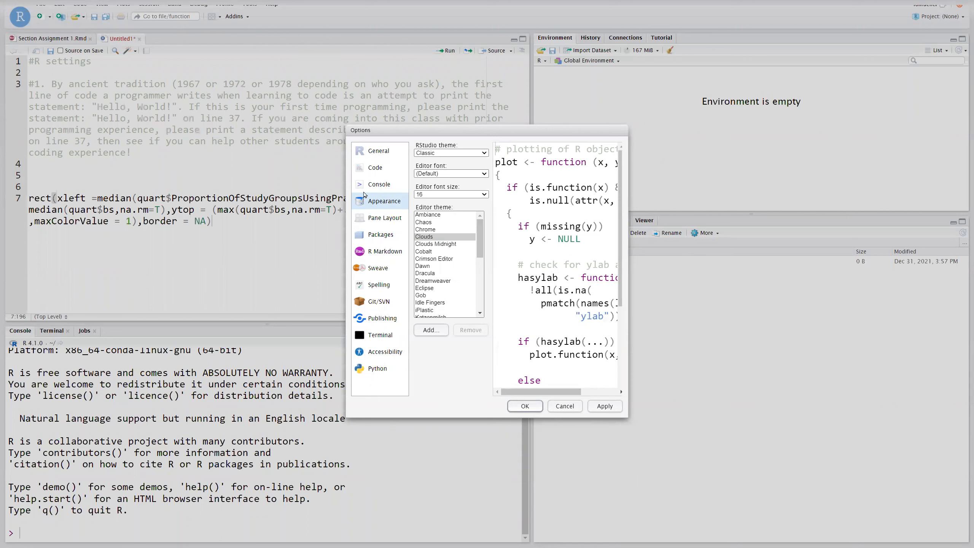
# Show the Spelling settings with dictionary language and real-time spell-checking.
pyautogui.click(379, 284)
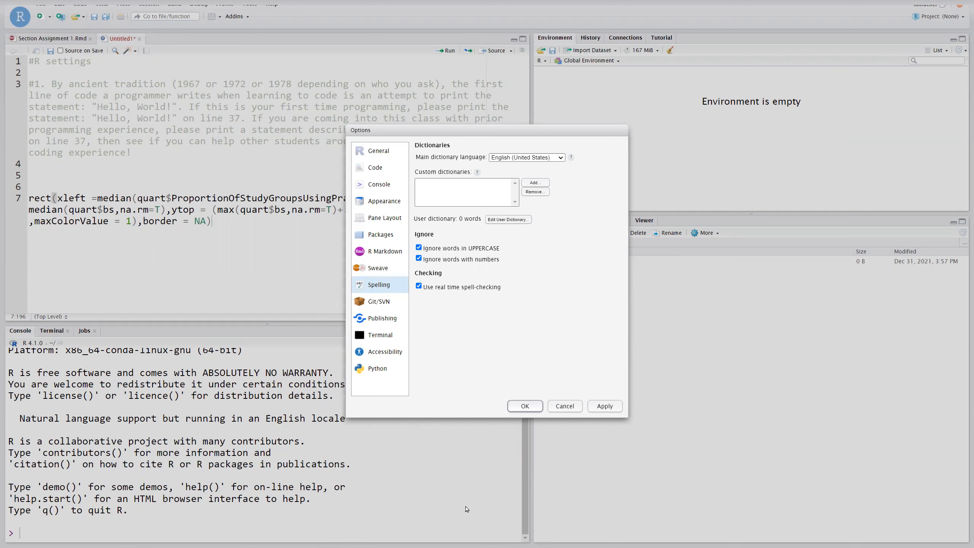
pyautogui.moveTo(636, 370)
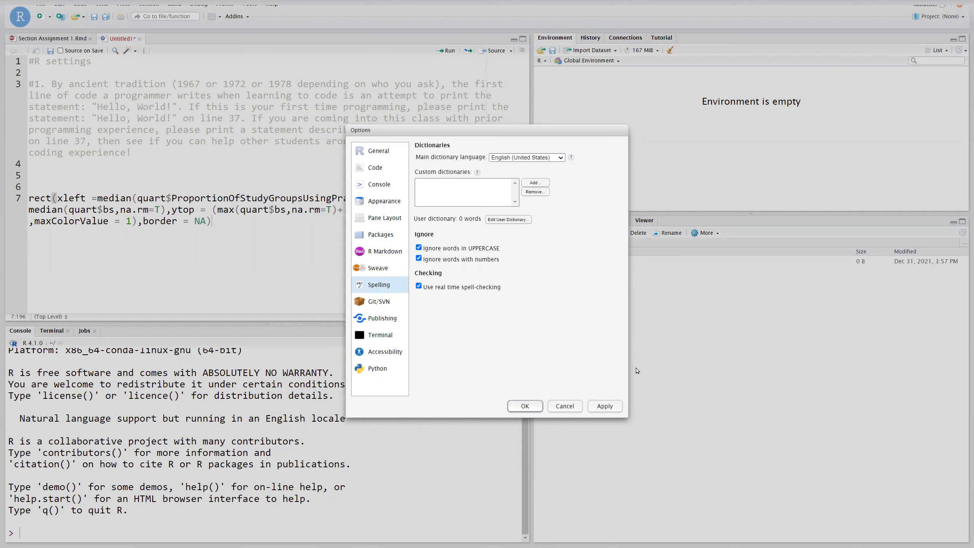